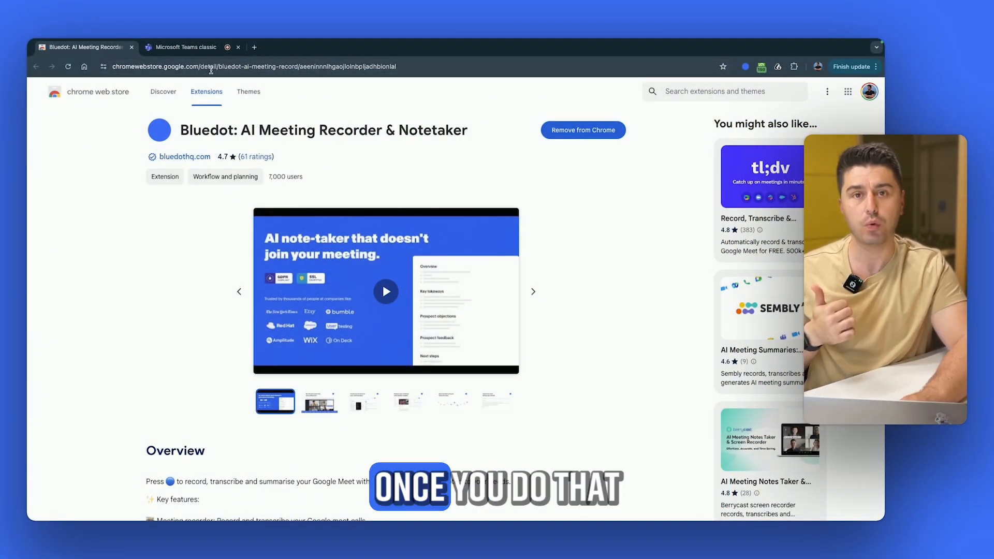
Switch from the Chrome Web Store page to the Microsoft Teams meeting.
{"action": "left_click", "coordinate": [185, 46]}
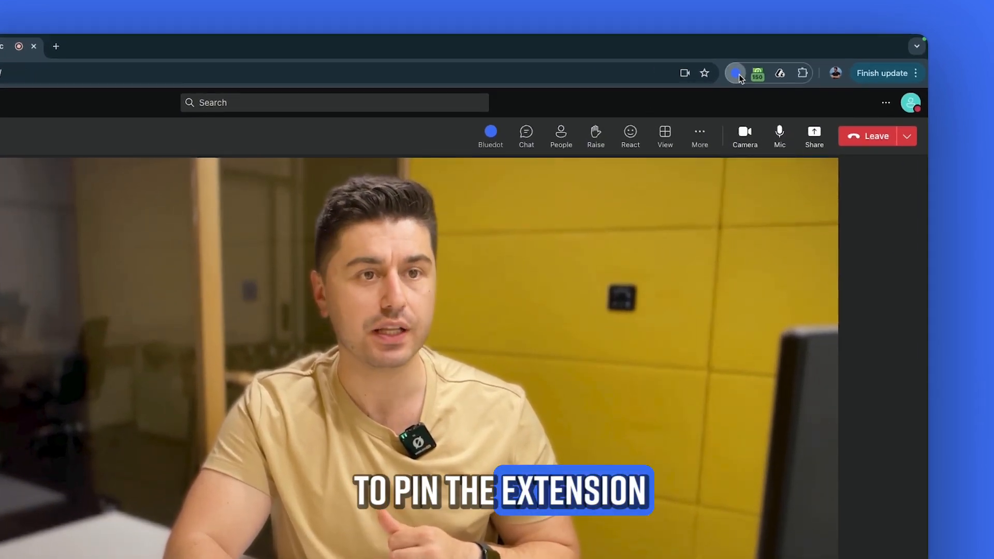
Launch the Bluedot recorder from the pinned icon, check meeting languages, and keep English.
{"action": "left_click", "coordinate": [736, 73]}
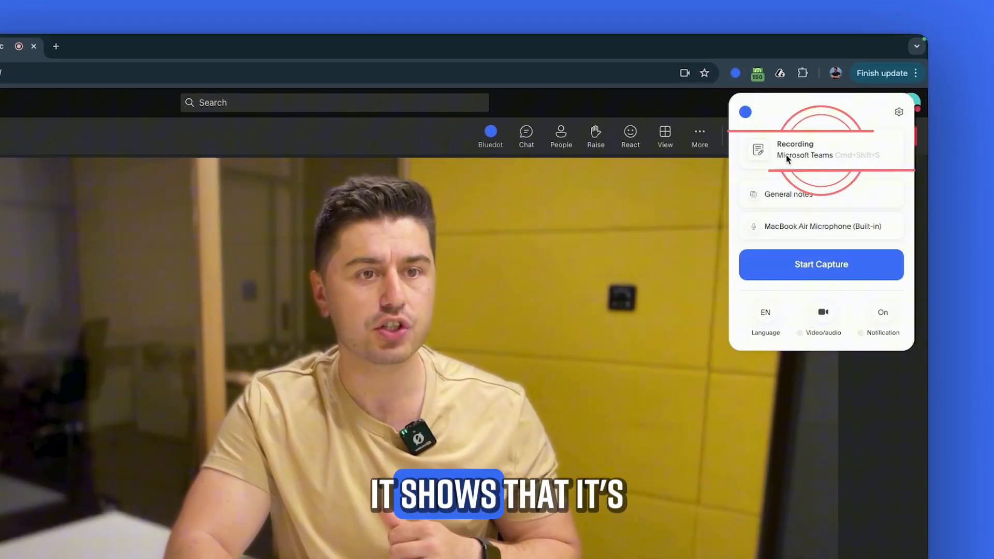
{"action": "left_click", "coordinate": [765, 317]}
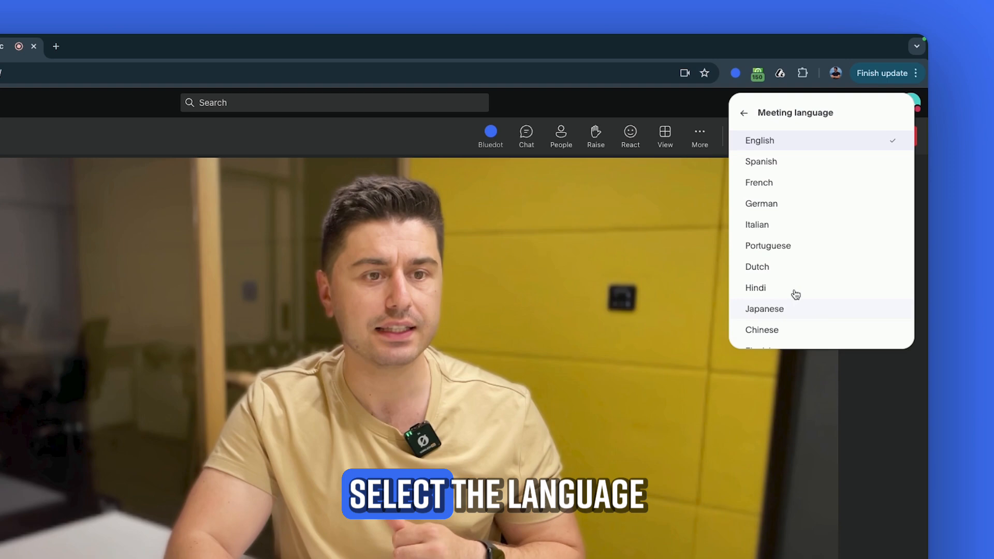
{"action": "left_click", "coordinate": [744, 113]}
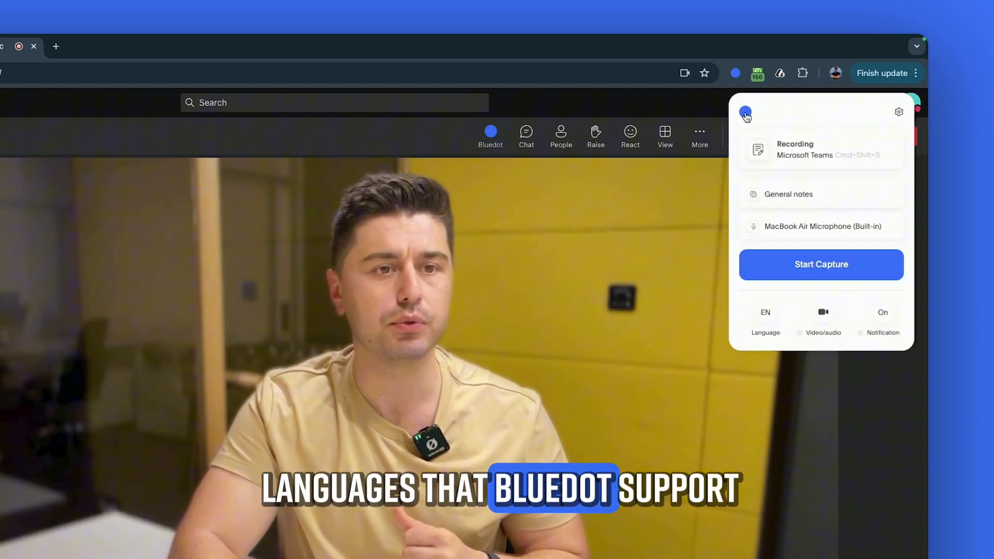
{"action": "left_click", "coordinate": [822, 265]}
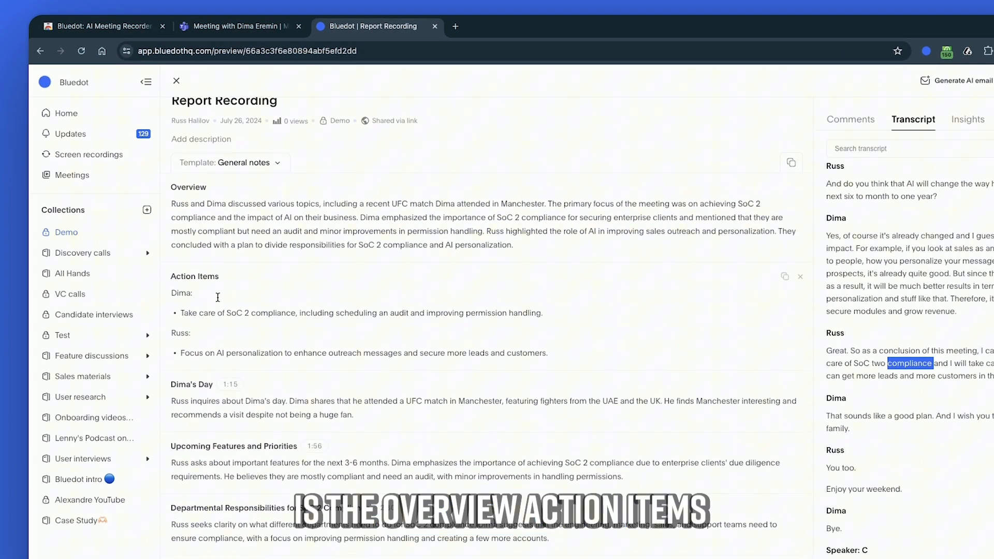
Review the topic summaries, then generate an AI follow-up email draft in Gmail.
{"action": "scroll", "scroll_direction": "down", "scroll_amount": 3}
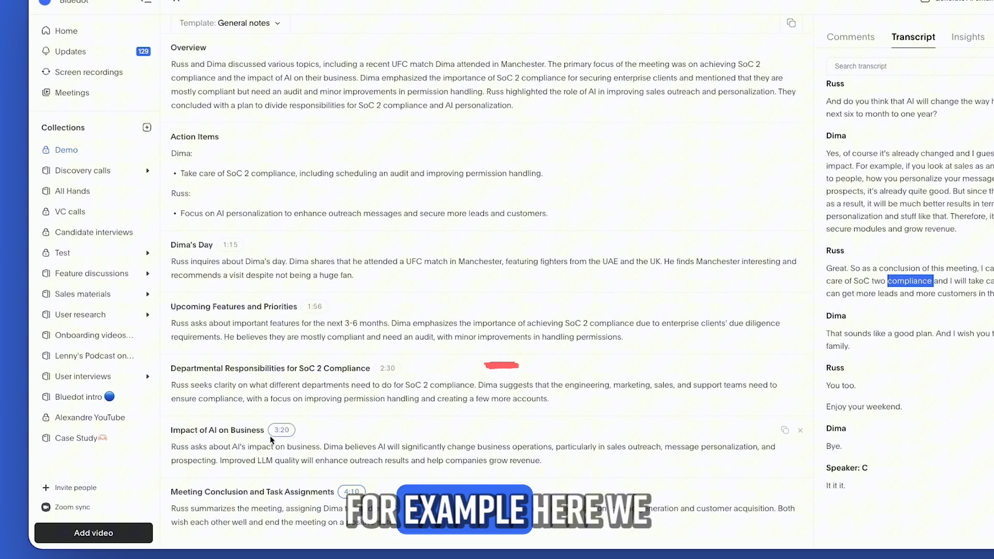
{"action": "scroll", "scroll_direction": "down", "scroll_amount": 3}
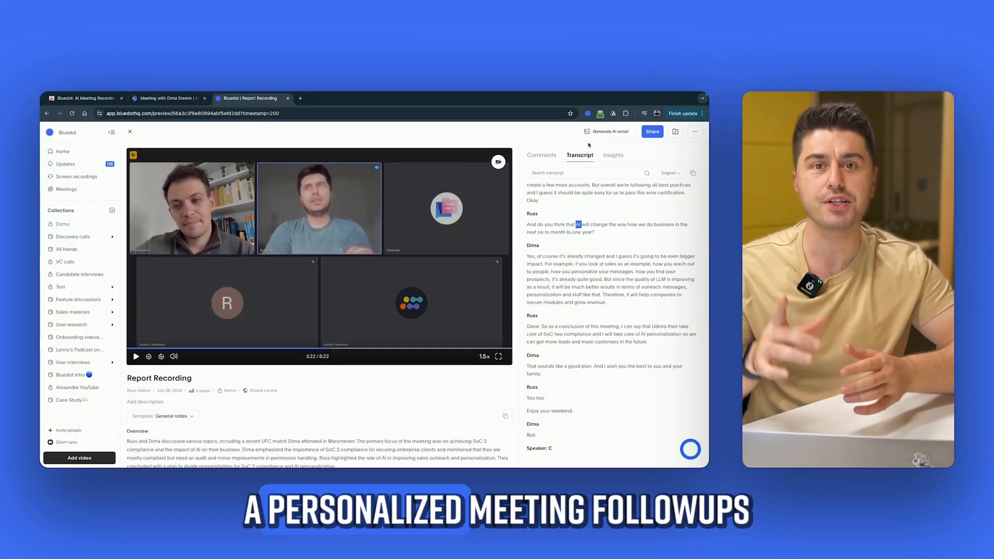
{"action": "mouse_move", "coordinate": [607, 132]}
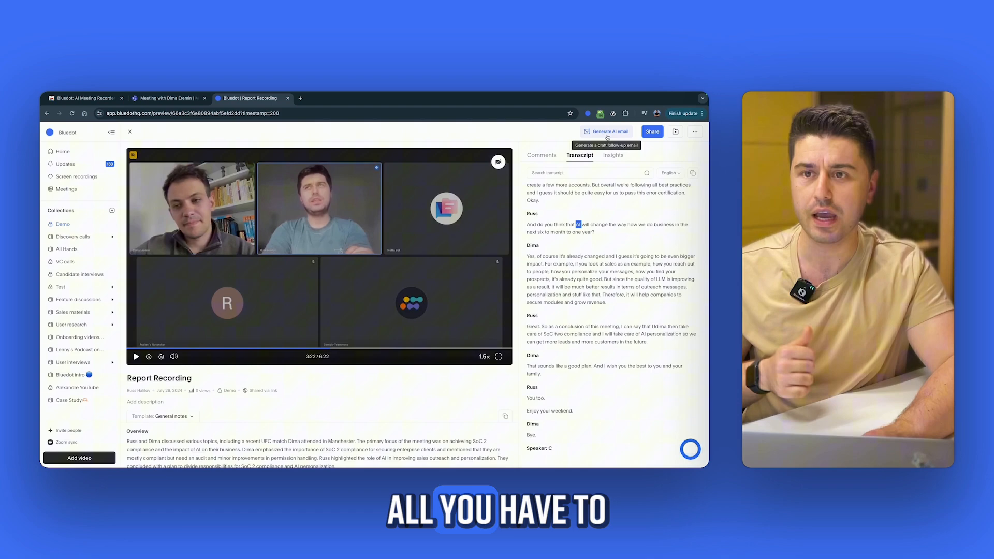
{"action": "left_click", "coordinate": [606, 132]}
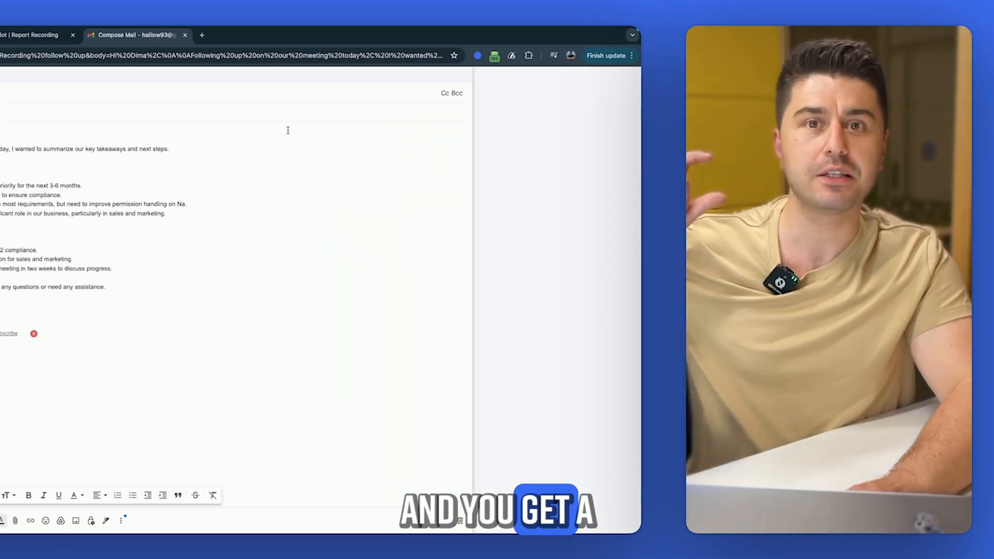